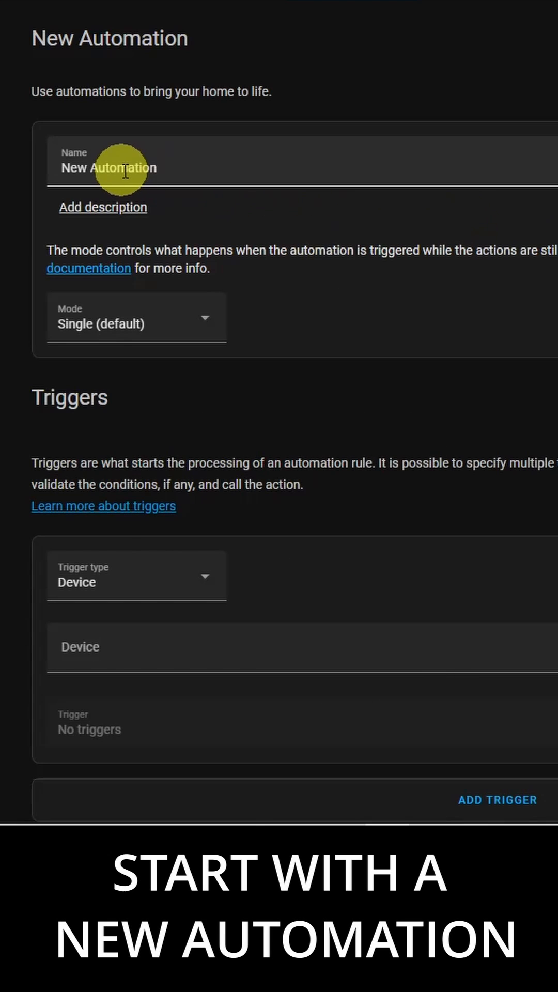
- Name the new automation 'Test Trigger I' in the Name field
text(Te)
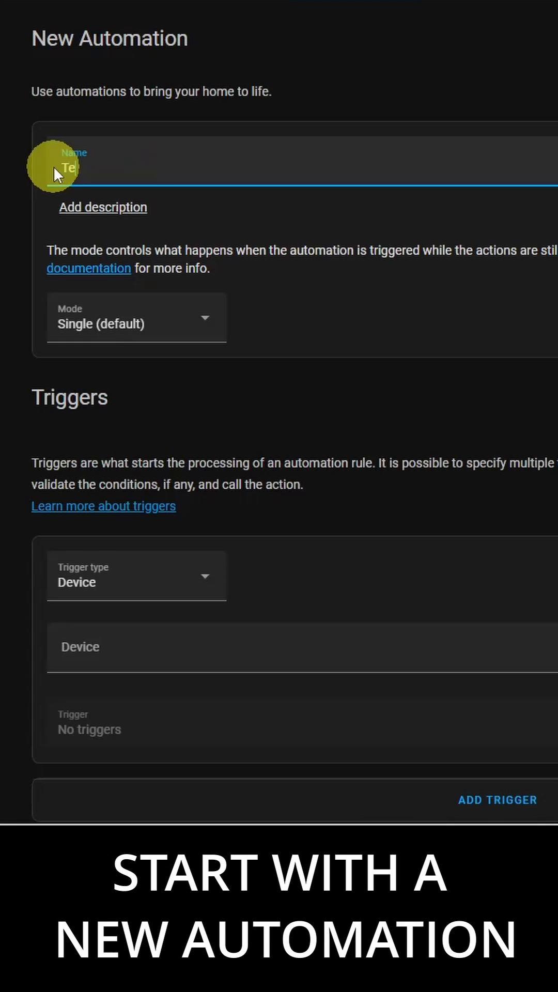
text(Test Trigger I)
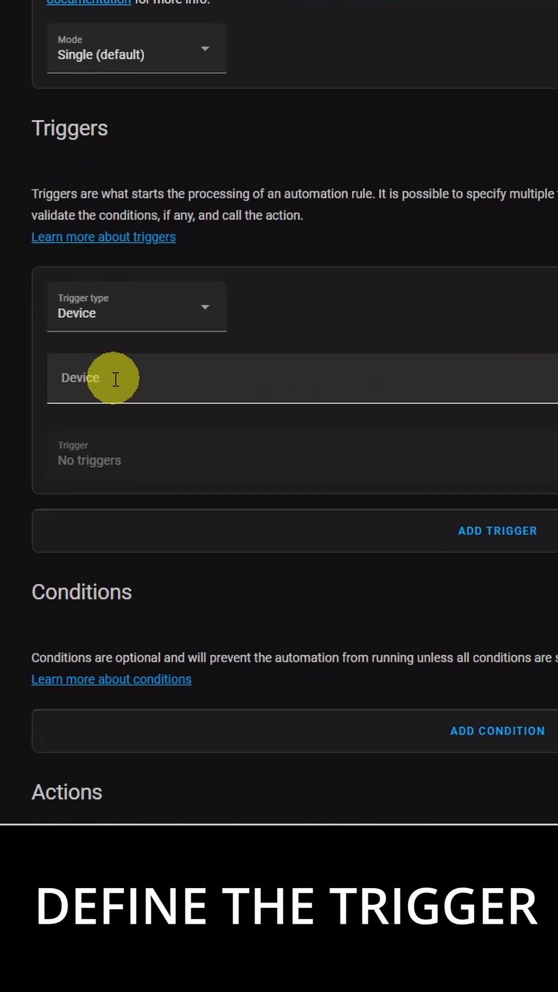
- Set the first trigger to Office Motion Sensor occupancy started detecting motion
text(office motion)
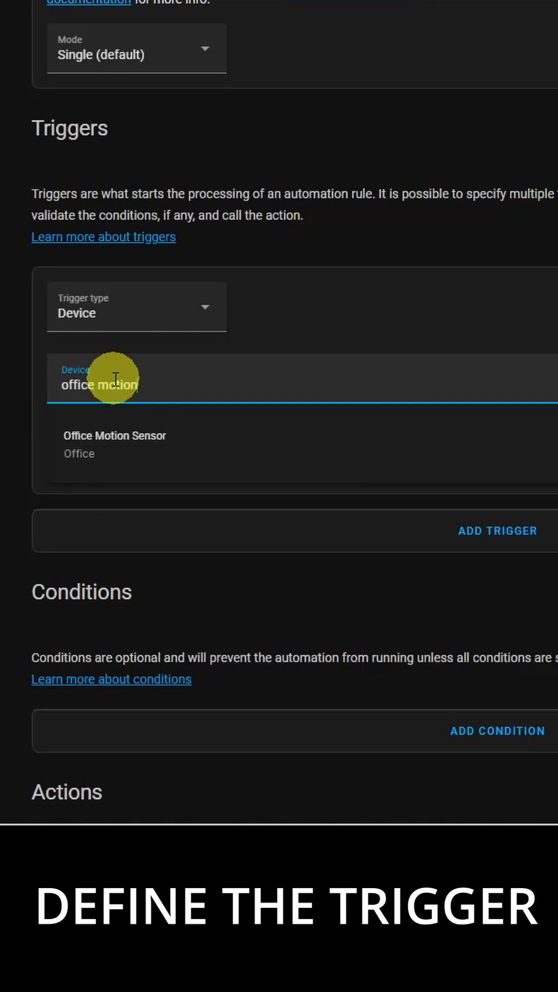
click(115, 435)
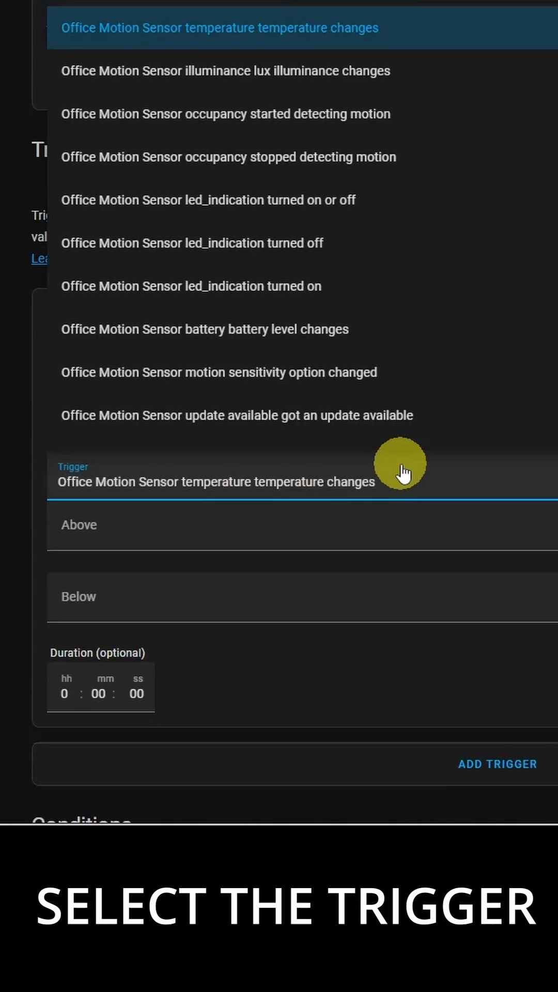
click(224, 114)
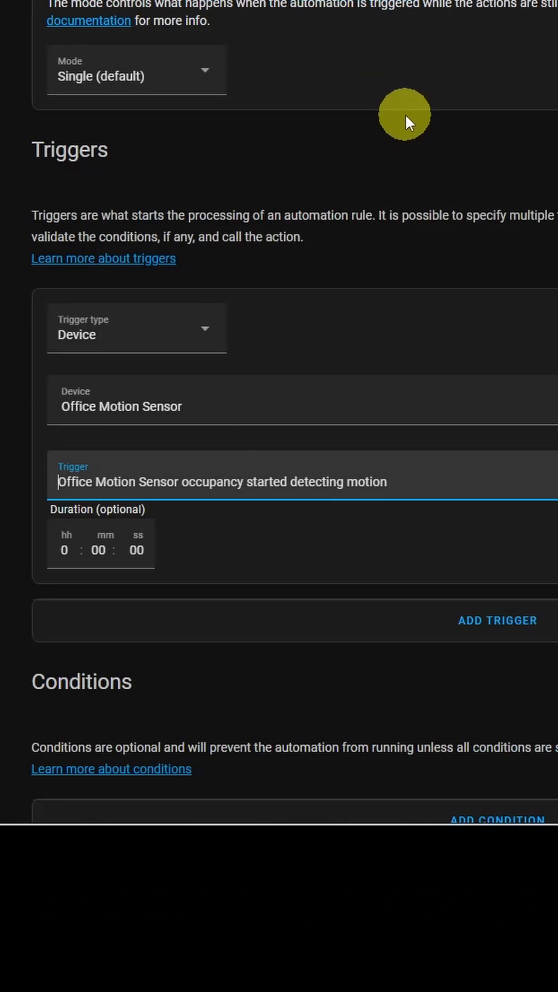
- Assign the trigger ID motion-detected to the motion-started trigger
click(434, 316)
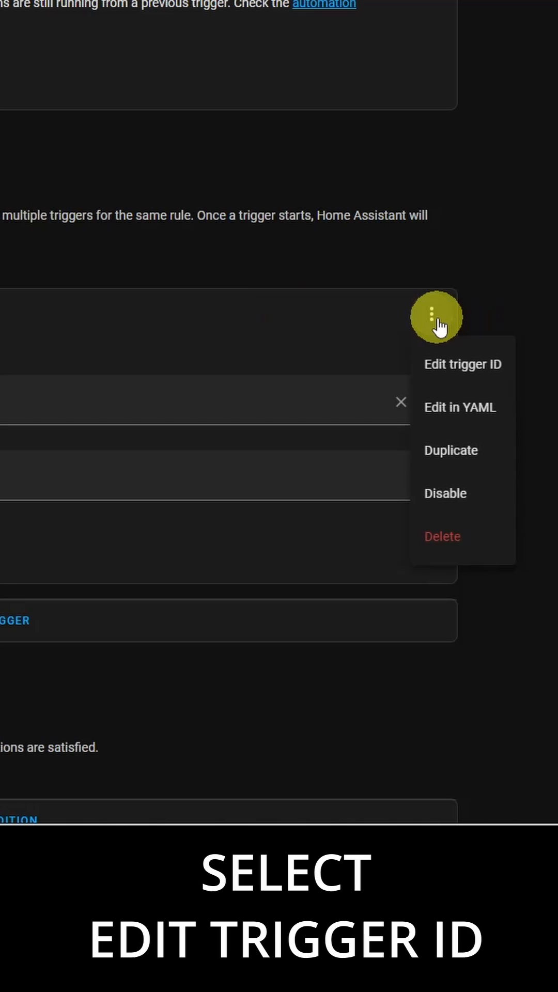
click(463, 364)
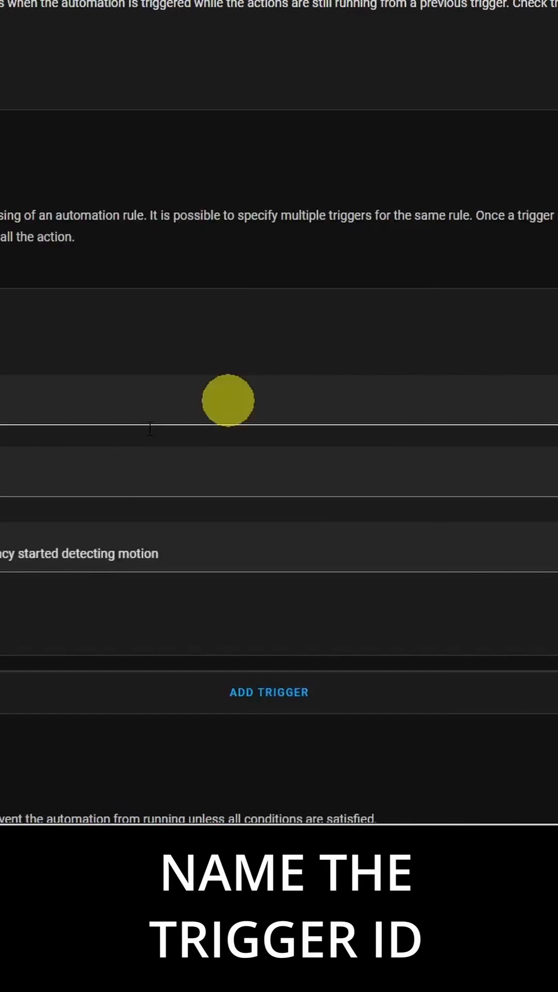
text(motion-detected)
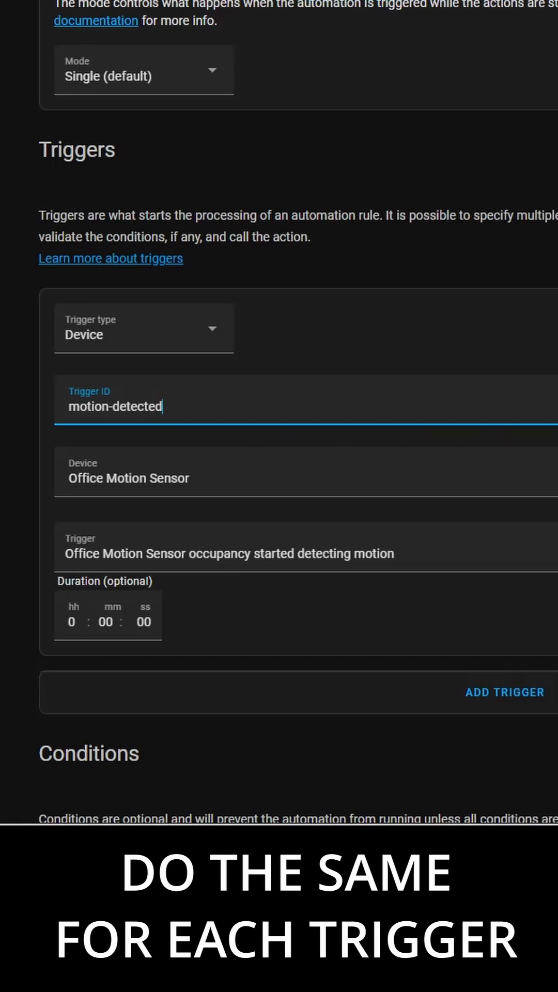
- Add a second trigger: Office Motion Sensor occupancy stopped detecting motion
scroll(down, 3)
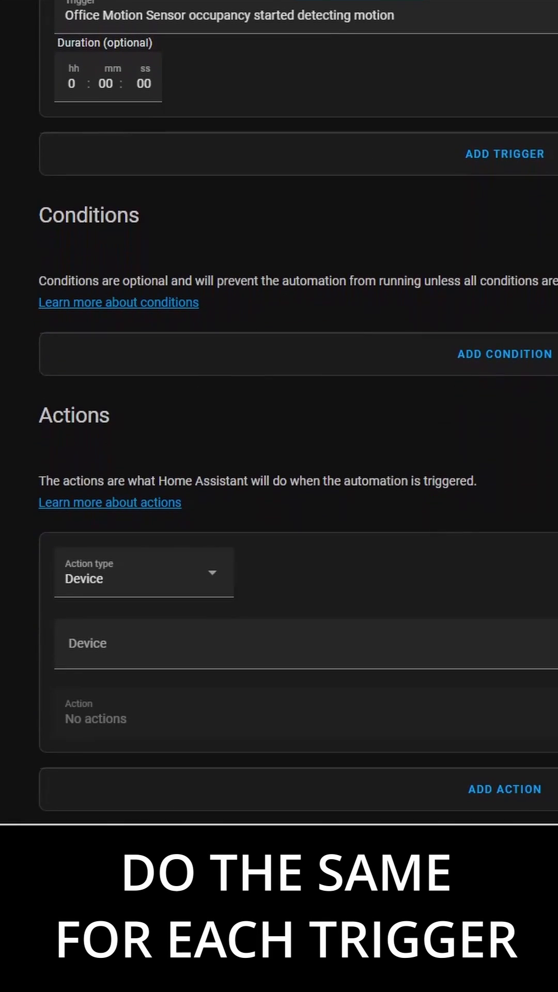
click(504, 154)
text(office)
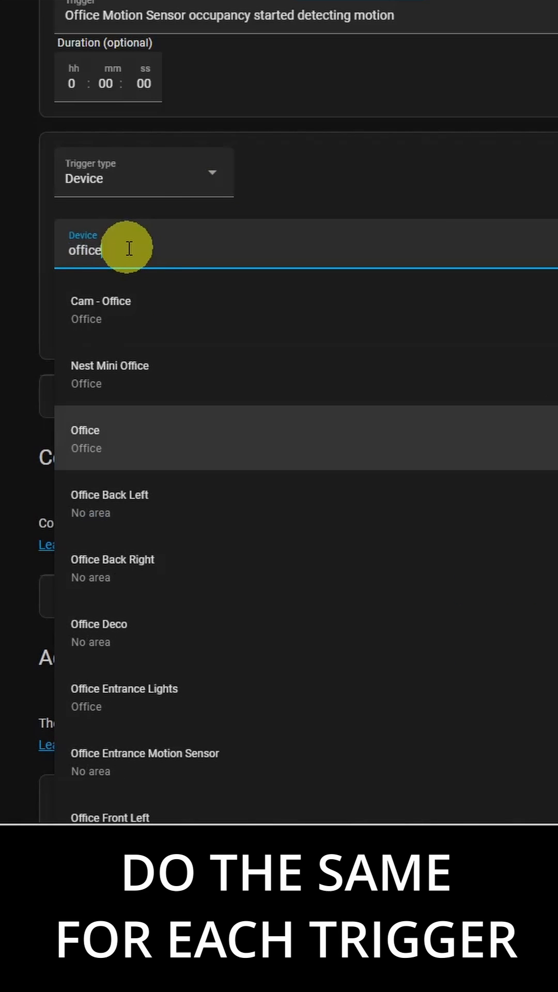
text(m)
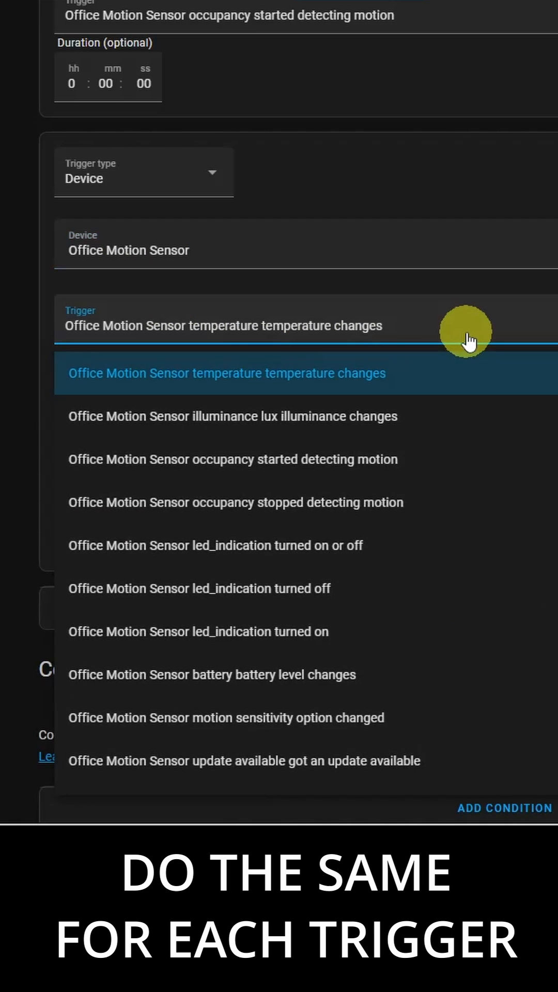
click(236, 503)
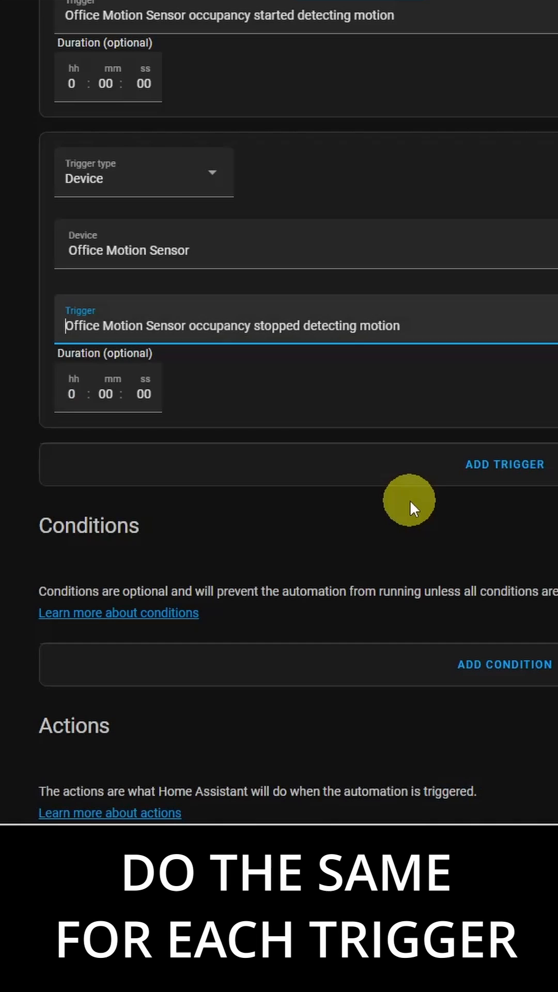
- Assign the trigger ID motion-stopped to the second trigger
click(426, 155)
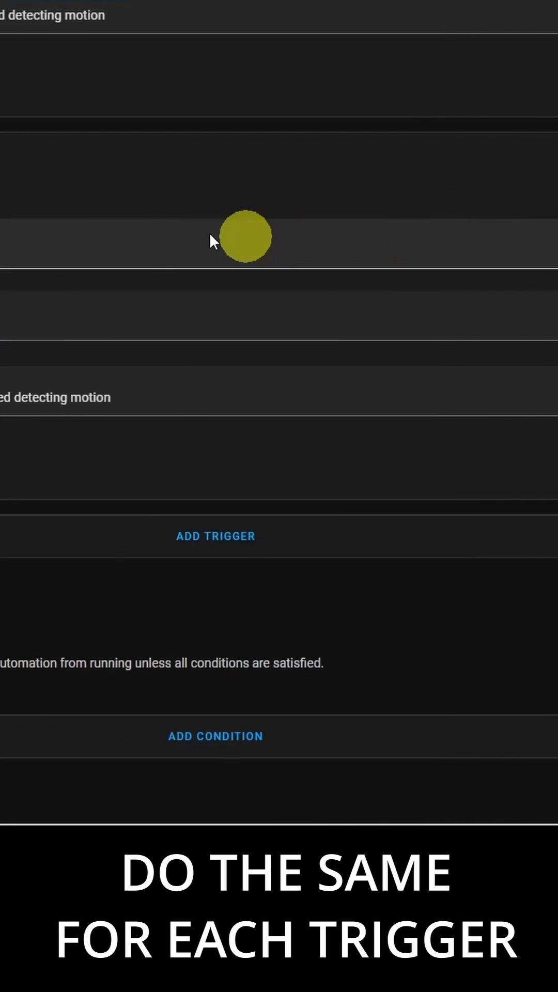
text(motion-stopp)
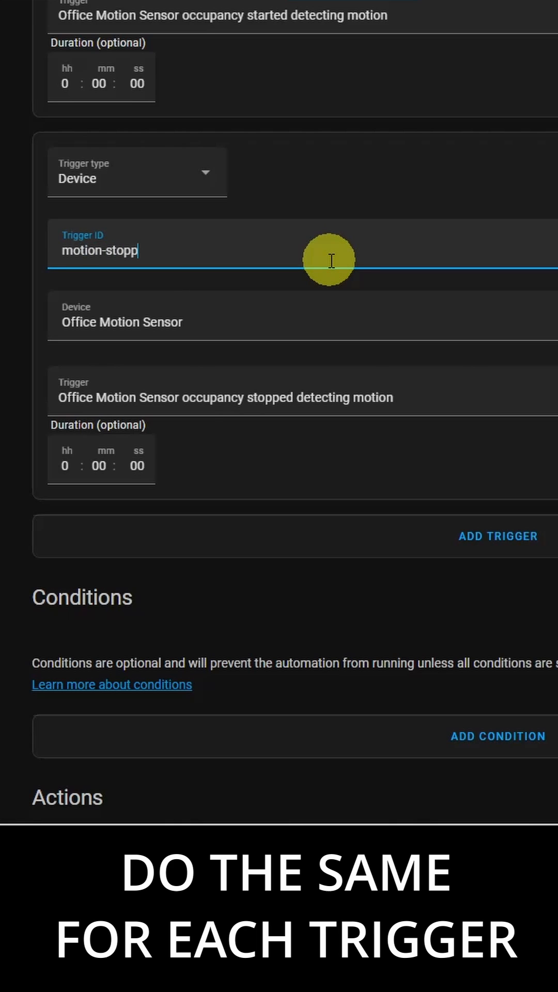
text(ed)
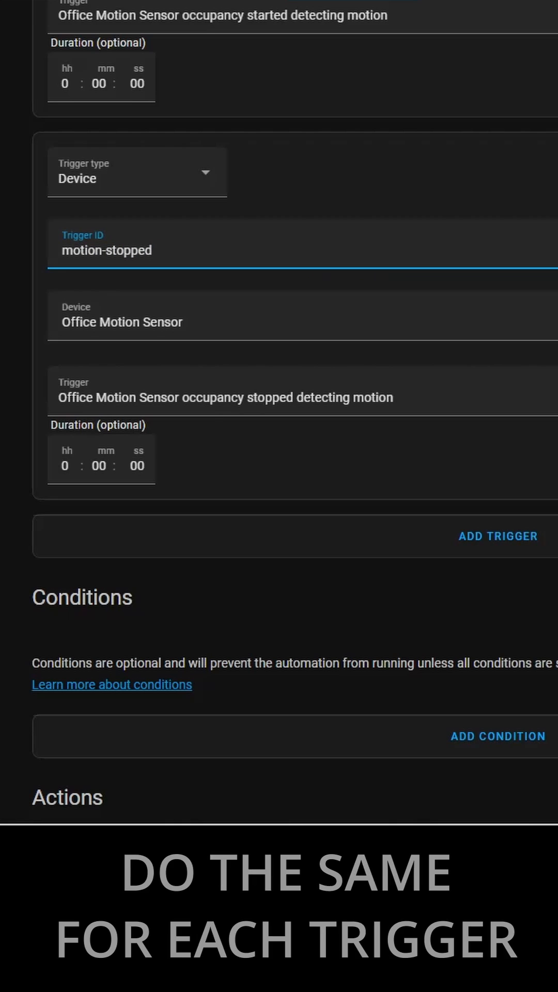
- Change the automation's action type to If-then
scroll(down, 3)
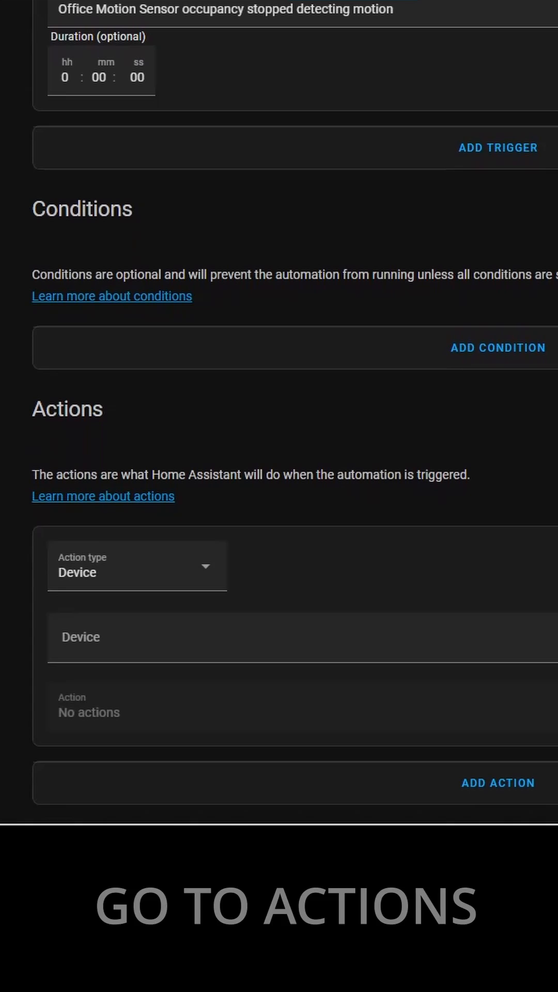
click(137, 572)
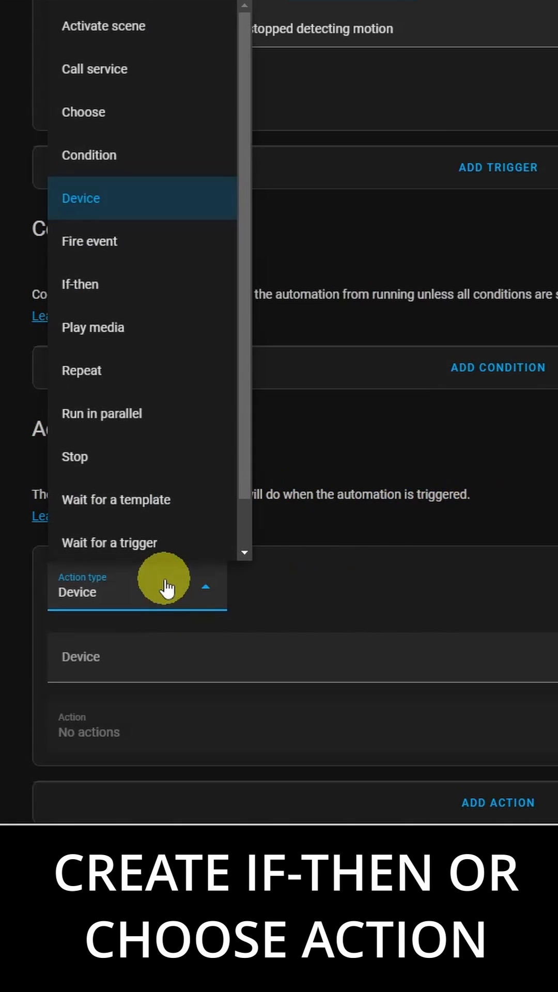
mouse_move(102, 289)
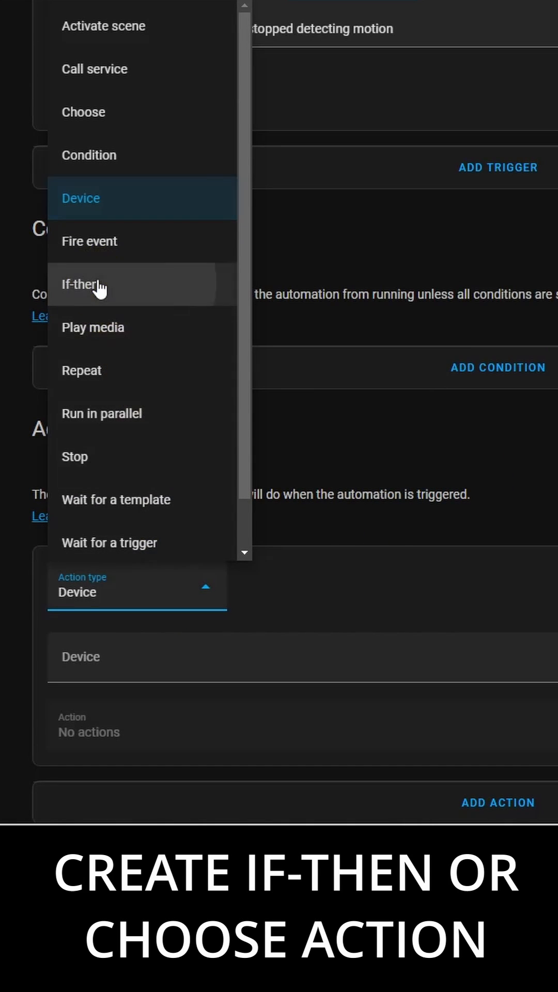
click(88, 285)
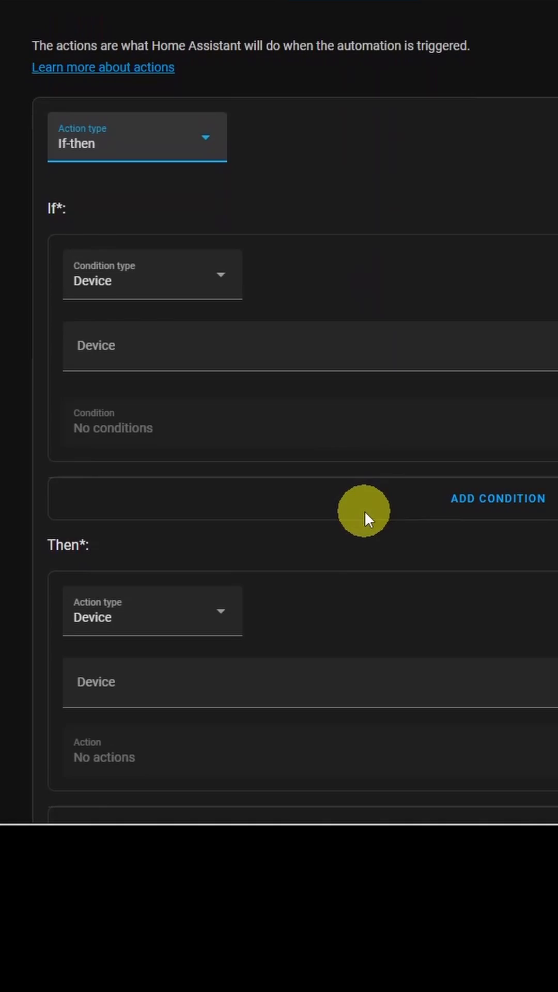
- Set the If condition to Triggered by the motion-detected trigger ID
click(153, 275)
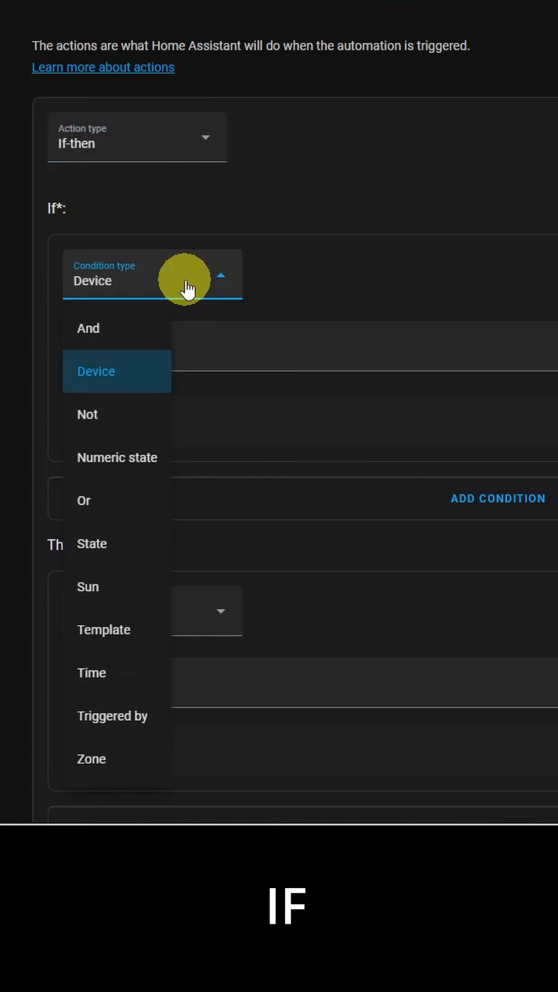
click(111, 716)
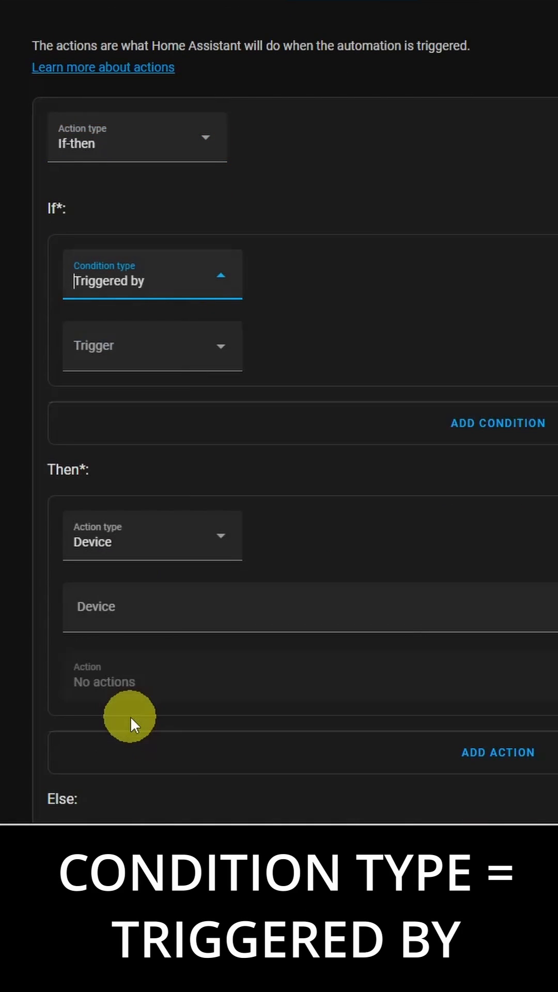
click(153, 346)
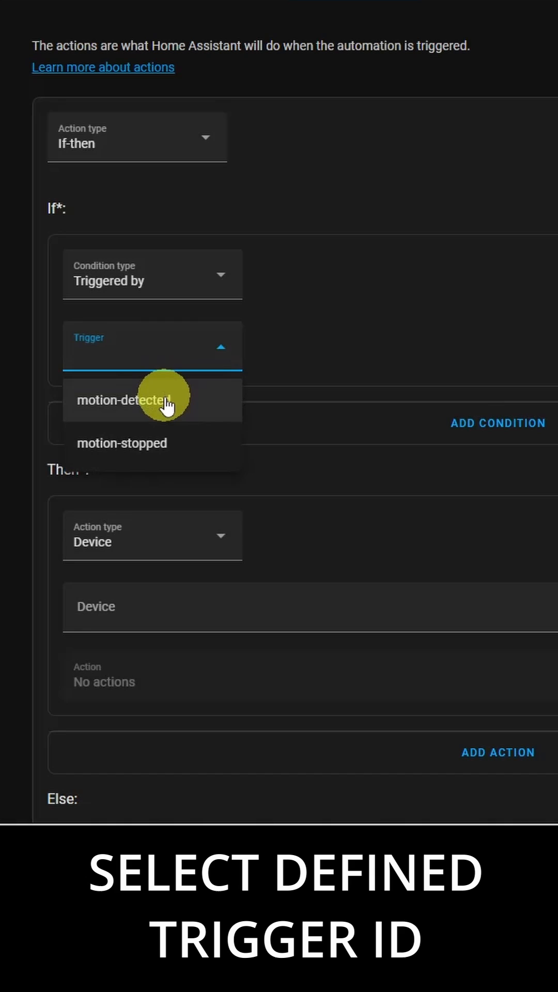
click(122, 401)
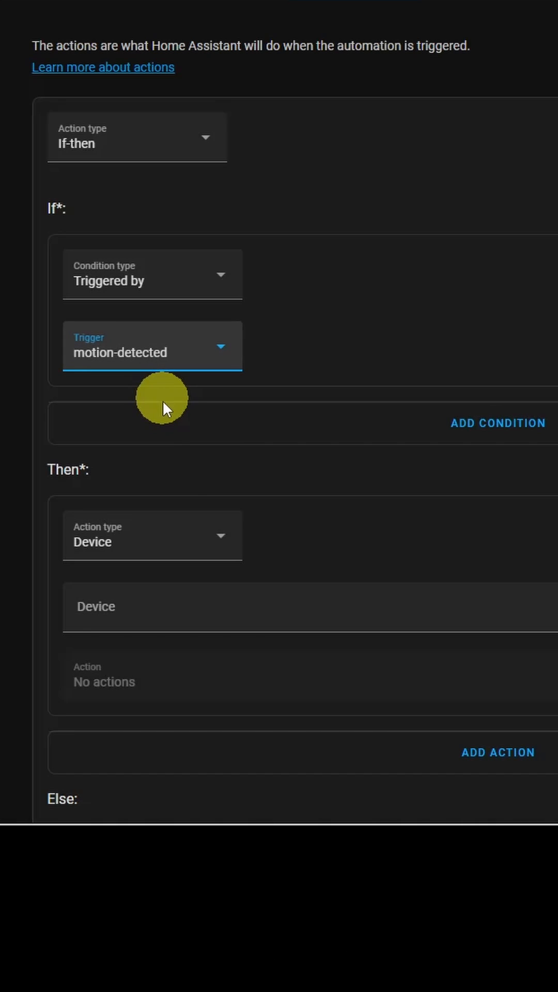
- Set the Then action to Turn on Office Entrance Lights
click(155, 607)
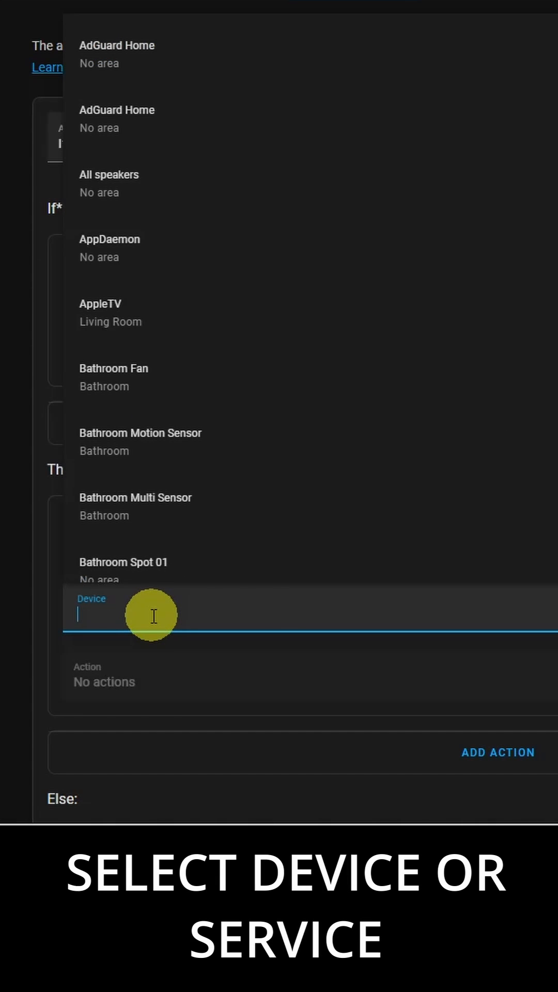
text(Office)
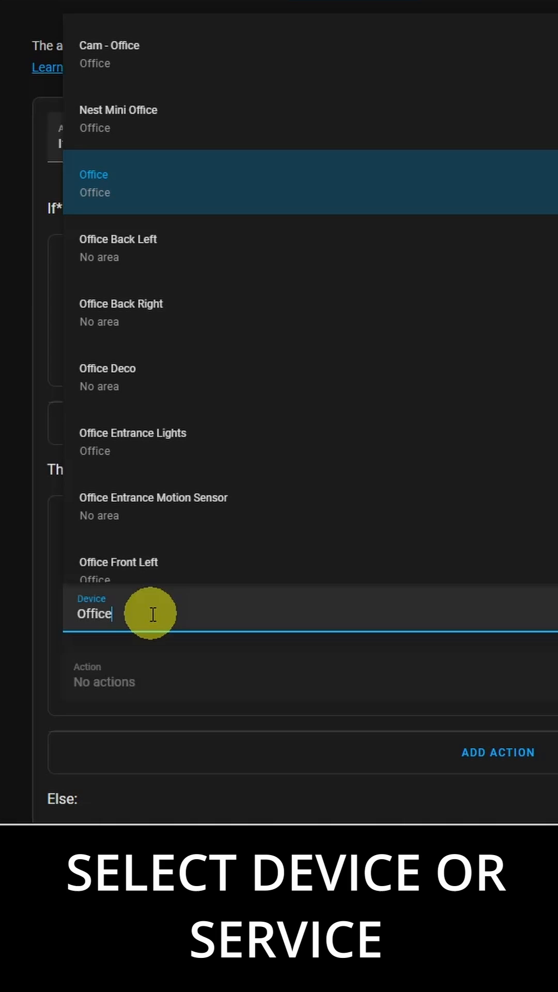
click(132, 433)
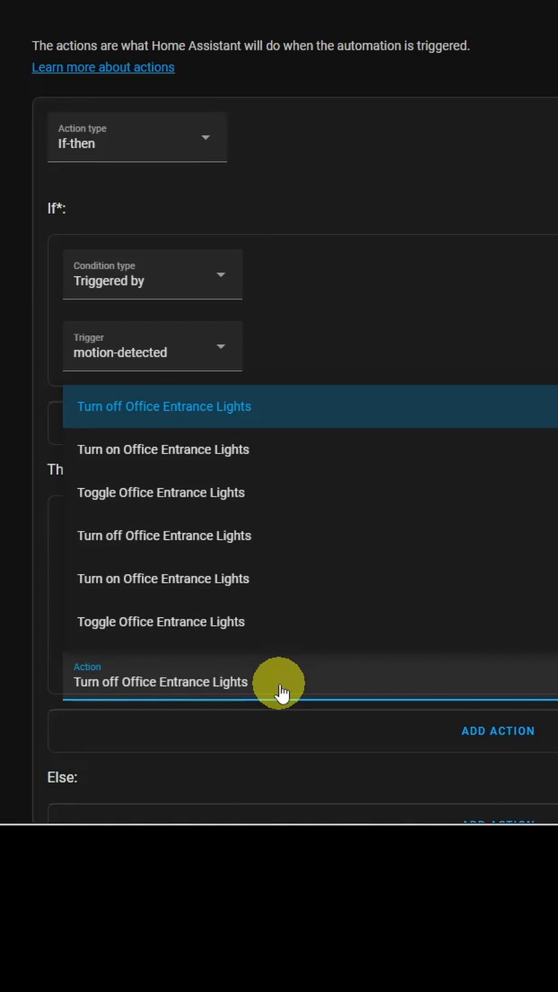
click(164, 449)
text(Office Entrance)
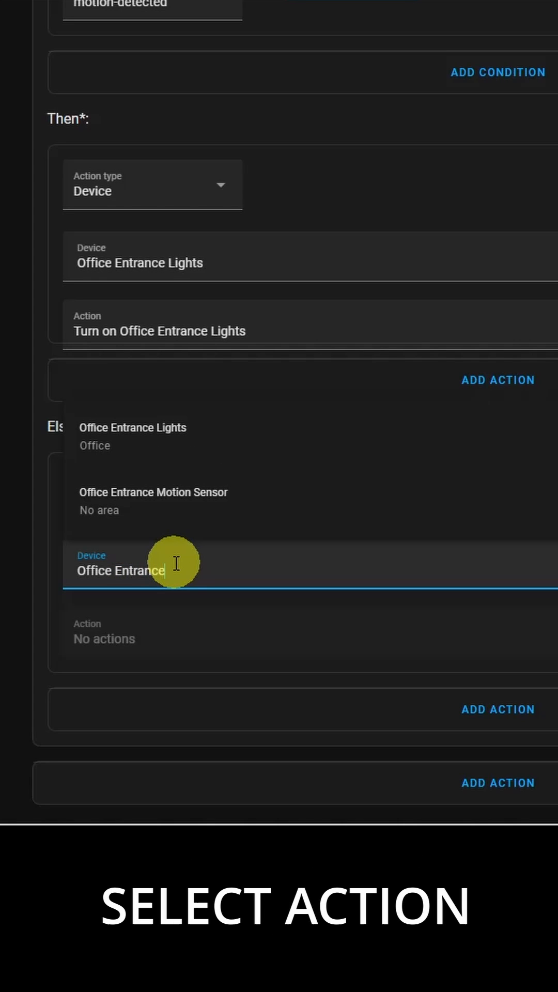
mouse_move(153, 456)
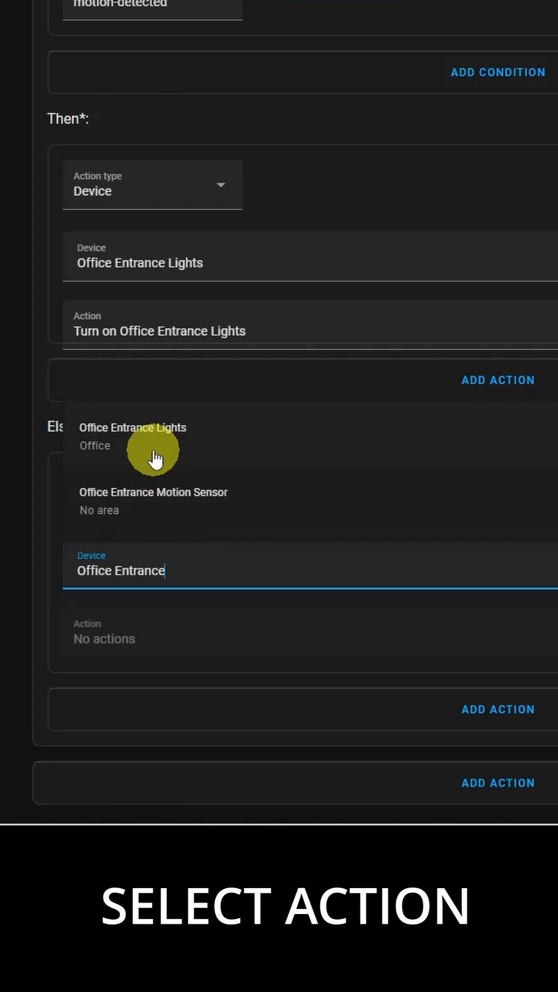
- Choose Office Entrance Lights as the Else action device to turn off
click(132, 428)
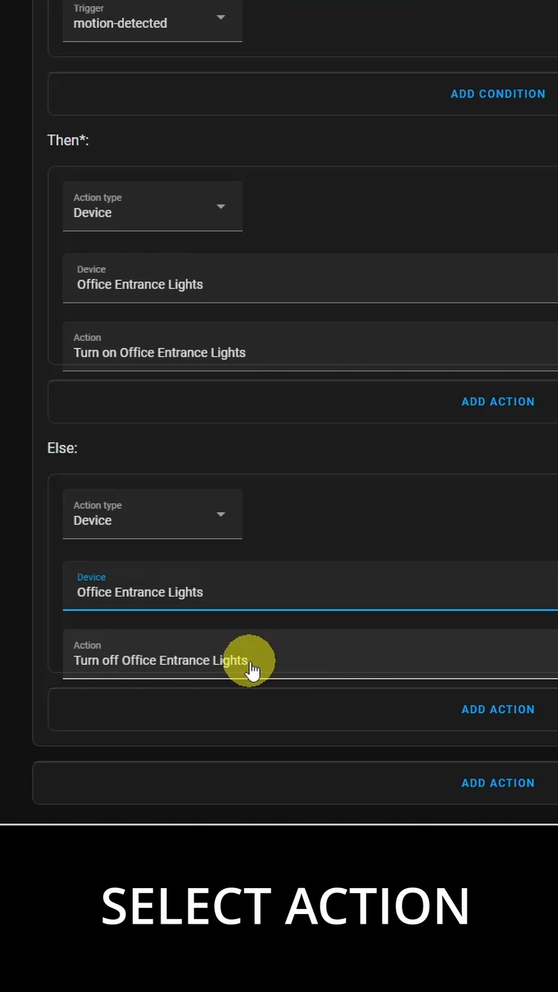